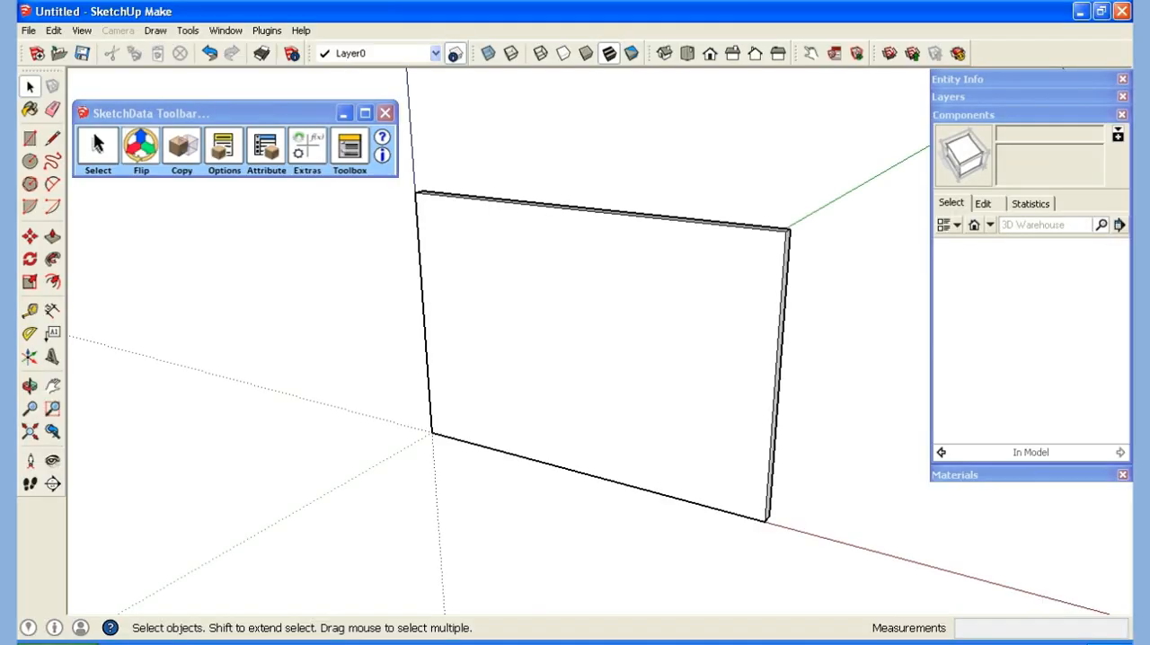
pyautogui.moveTo(647, 456)
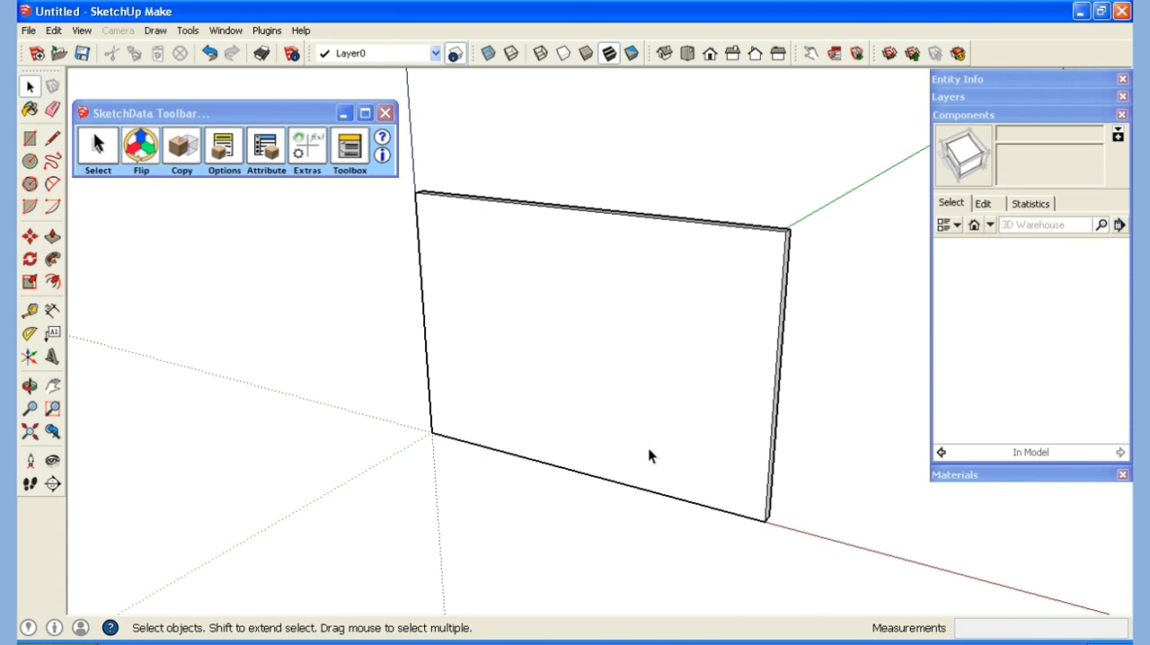
pyautogui.moveTo(1046, 277)
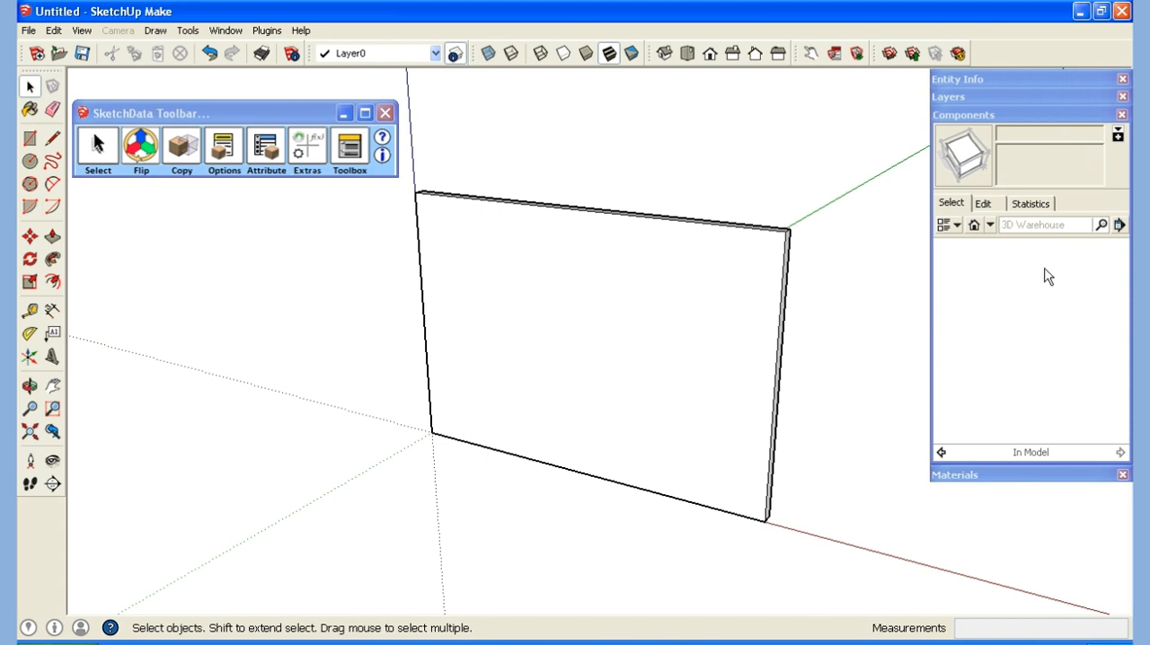
pyautogui.moveTo(1039, 390)
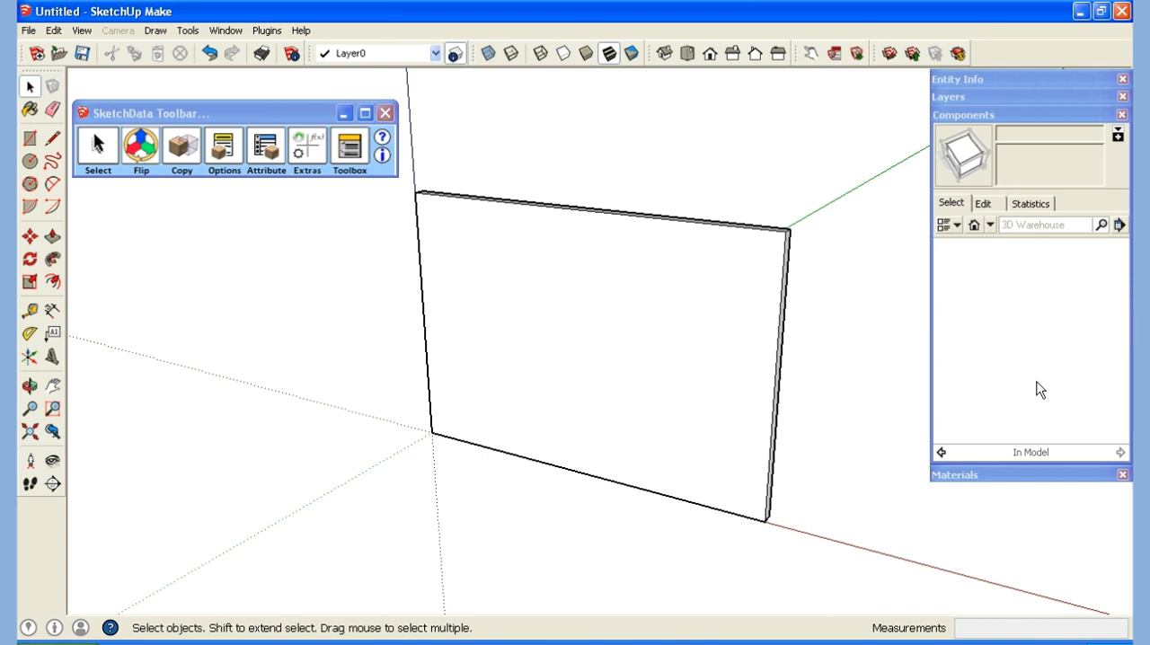
pyautogui.moveTo(848, 391)
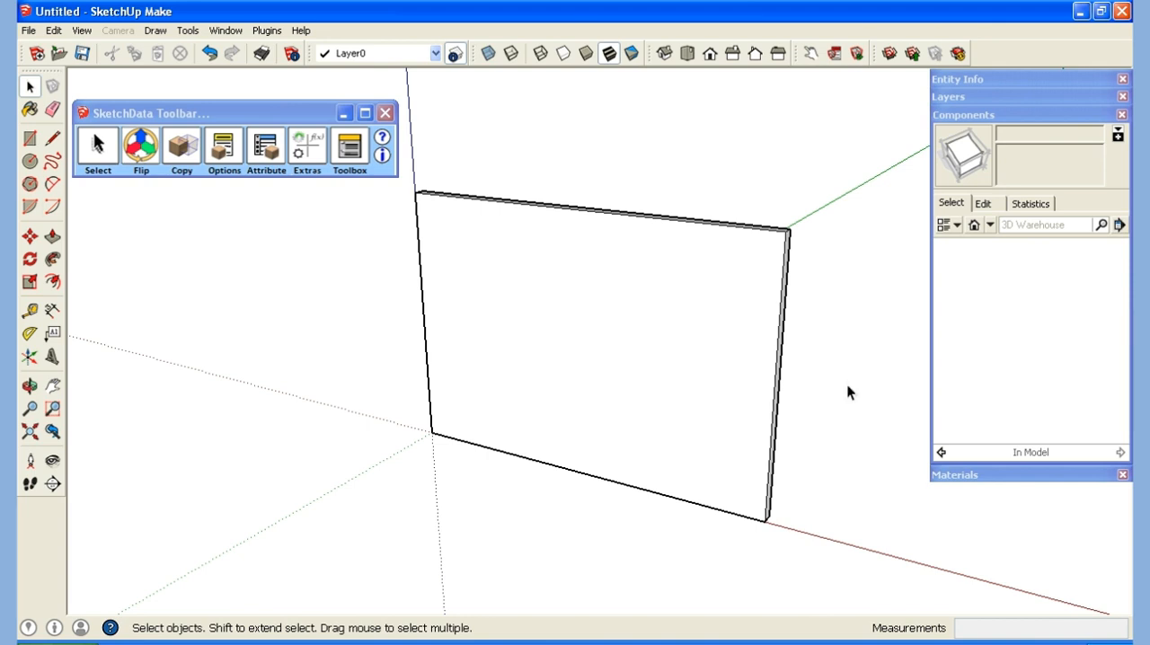
# Reach the SketchData site's Downloads page and find the Sample V2 Catalog link
pyautogui.click(993, 224)
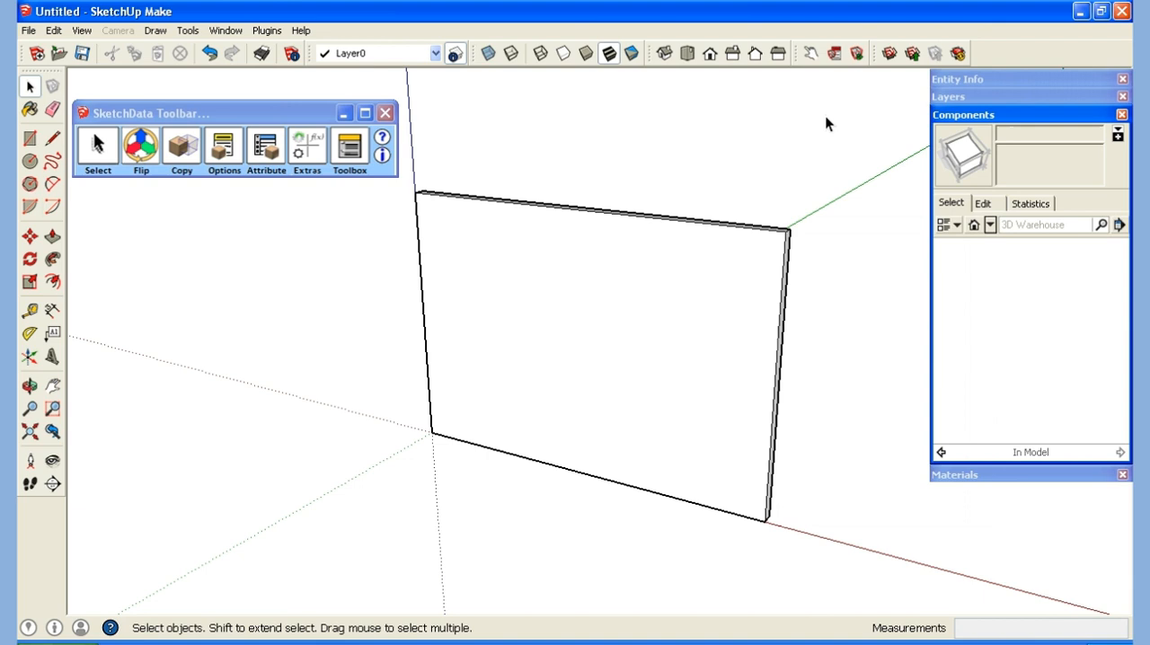
pyautogui.click(232, 29)
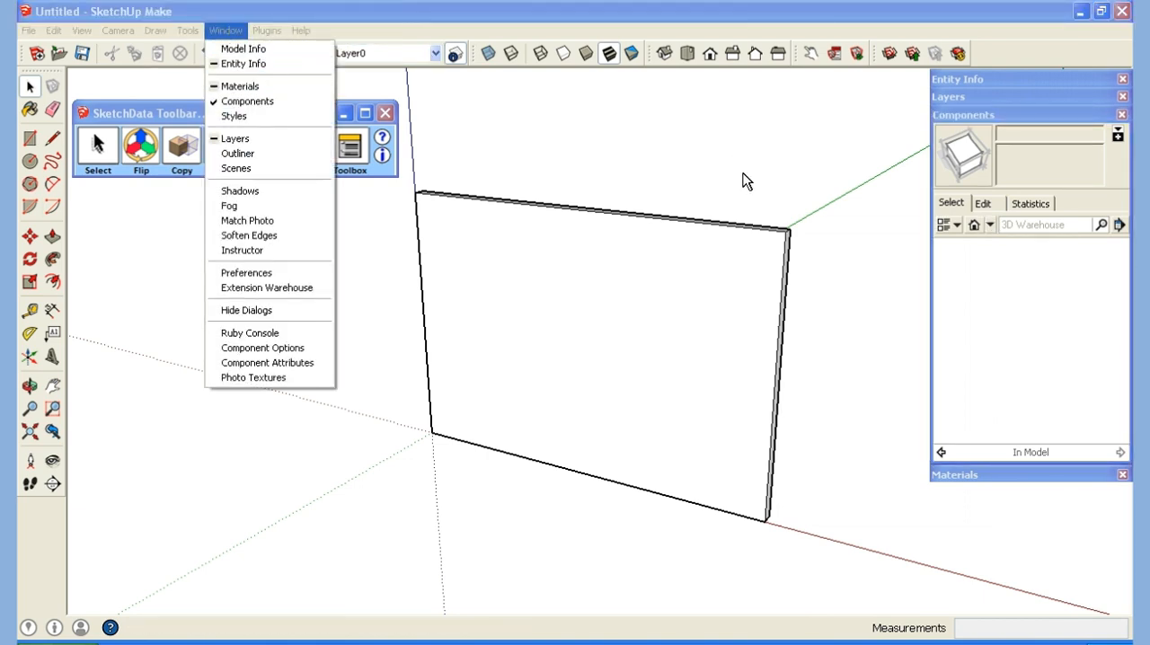
pyautogui.moveTo(752, 182)
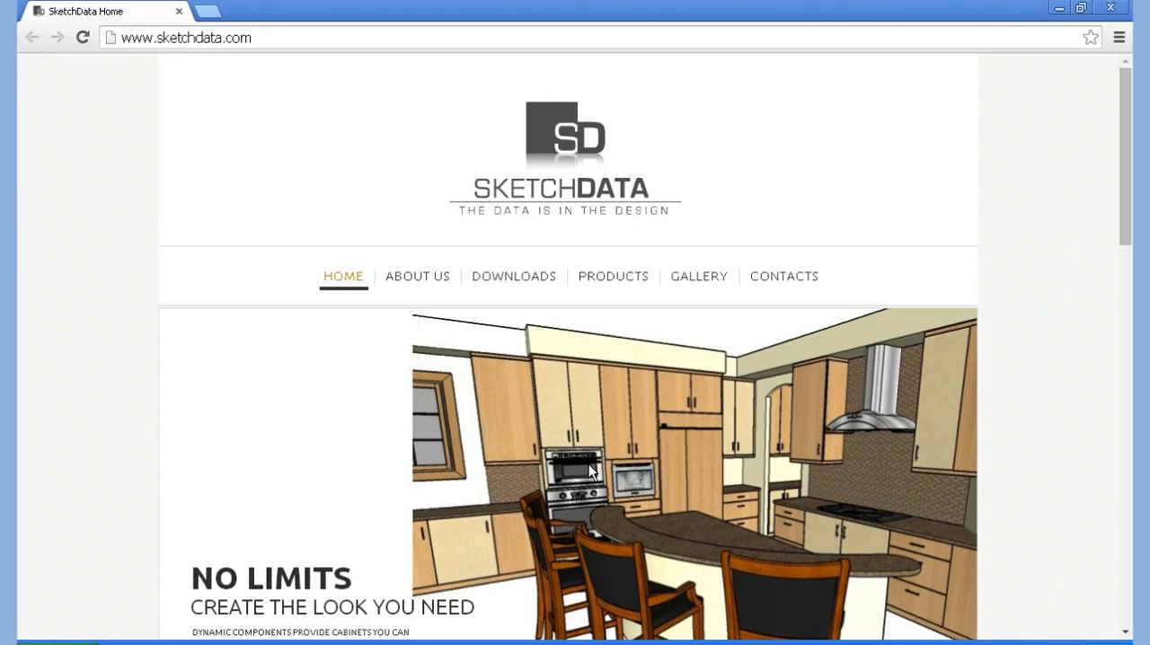
pyautogui.moveTo(514, 276)
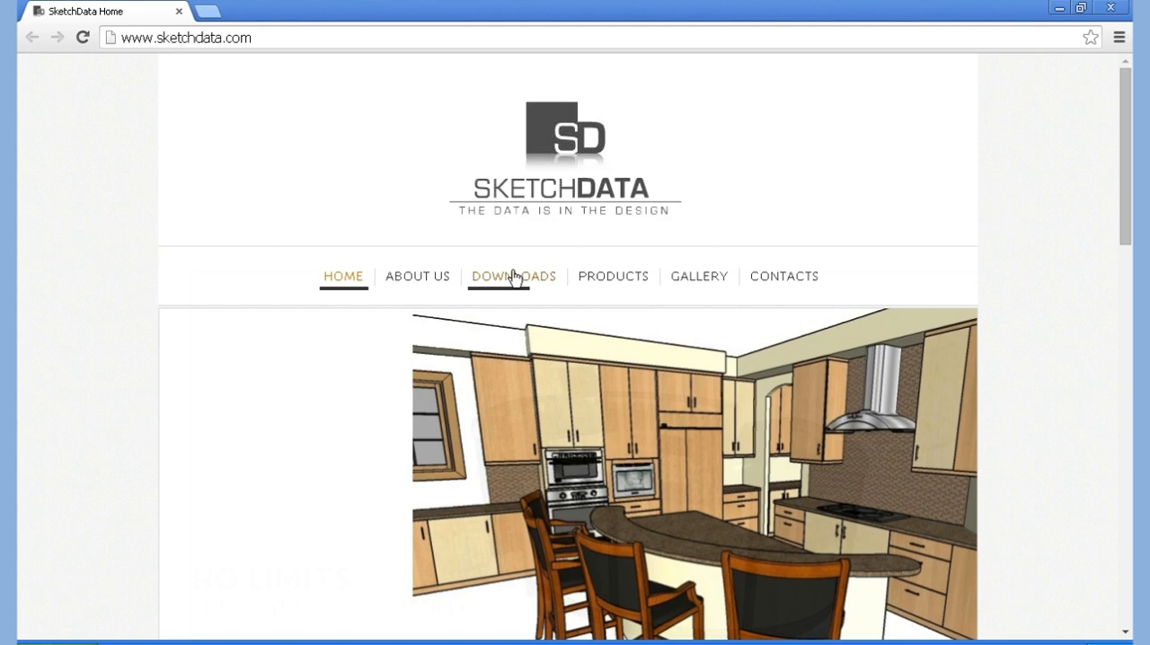
pyautogui.click(514, 277)
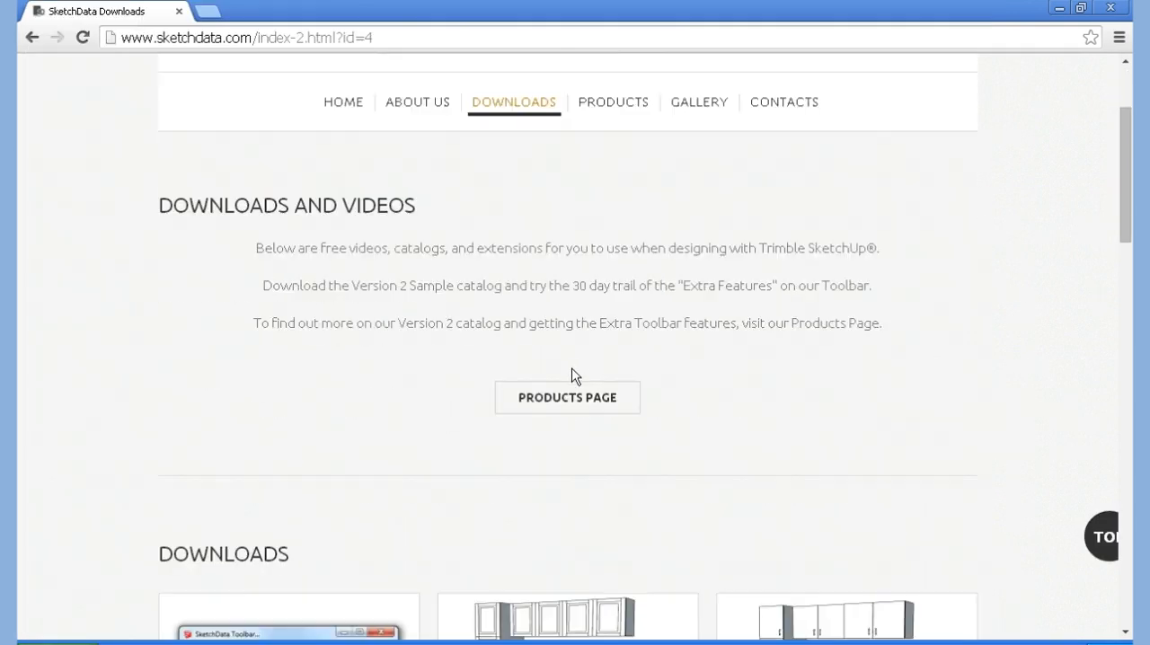
pyautogui.scroll(-3)
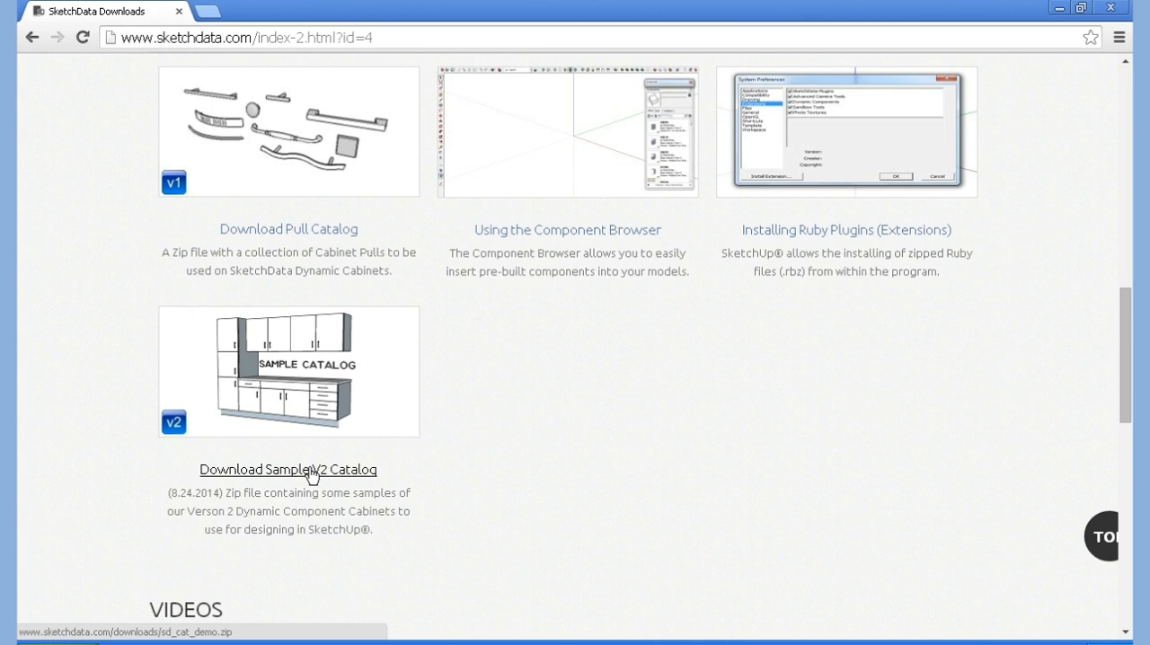
# Download the Sample V2 Catalog zip and bring up the finished download's options
pyautogui.click(288, 469)
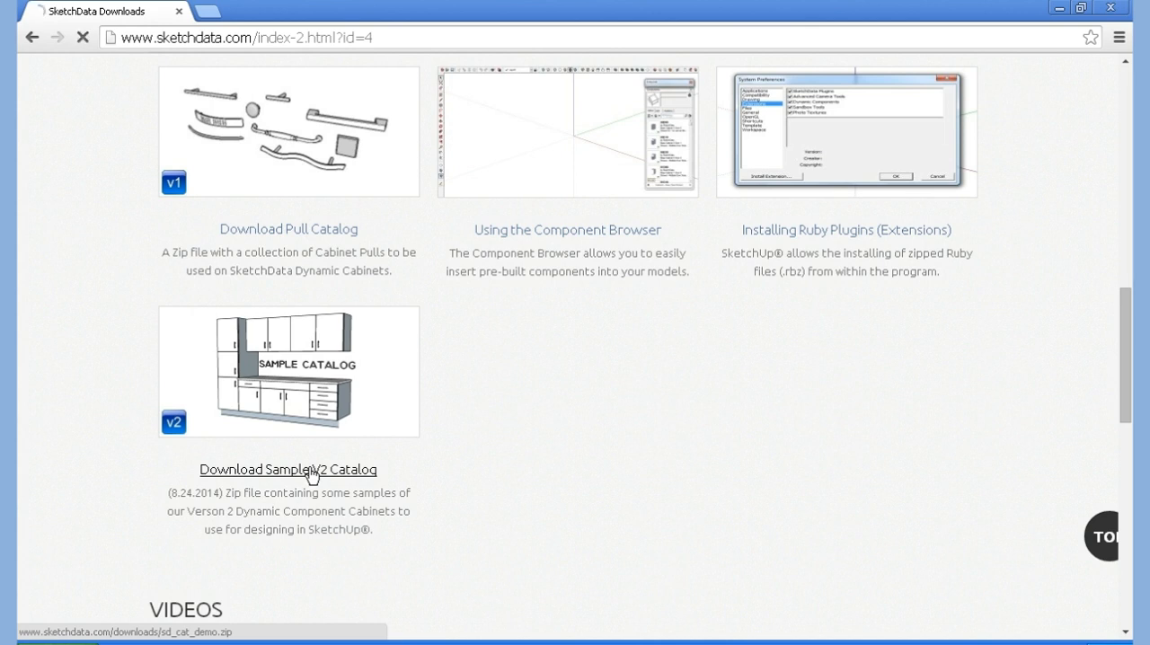
pyautogui.click(288, 469)
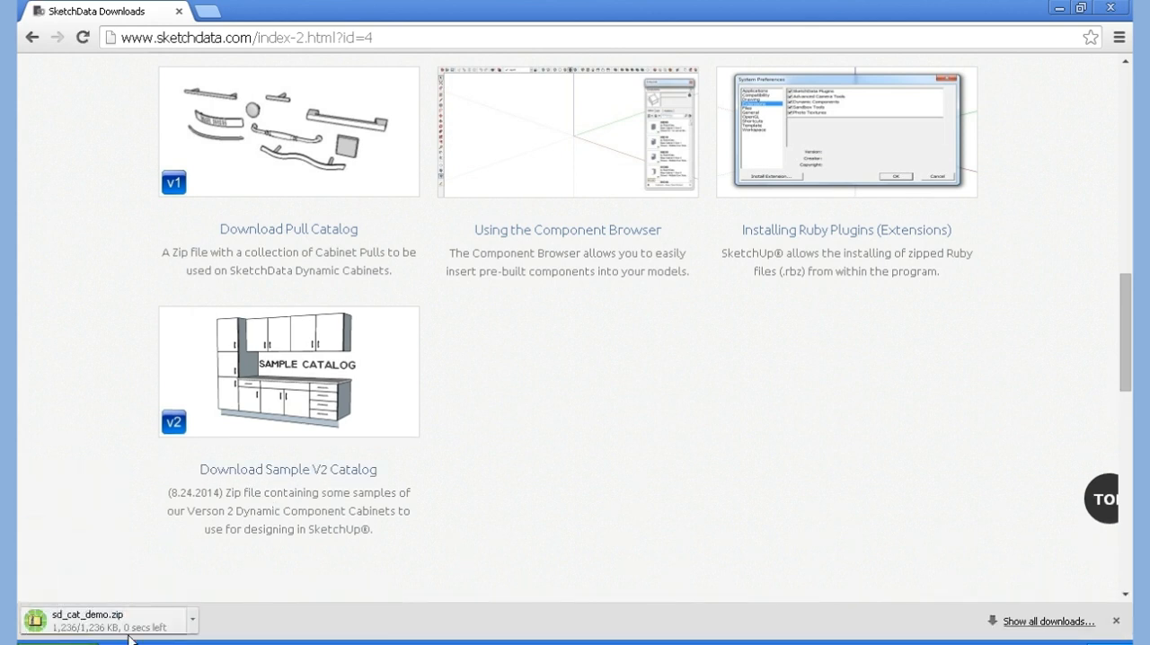
pyautogui.click(189, 614)
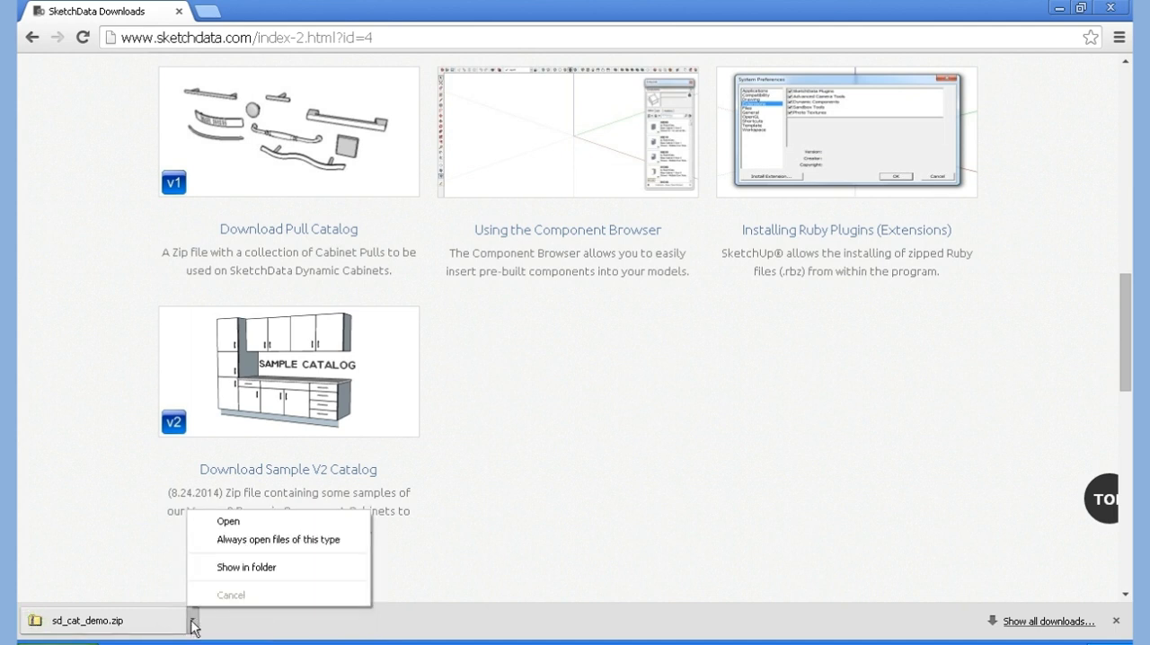
# Show the zip in its folder, paste sd_cat_demo.zip into My Documents and bring up its file options
pyautogui.click(244, 568)
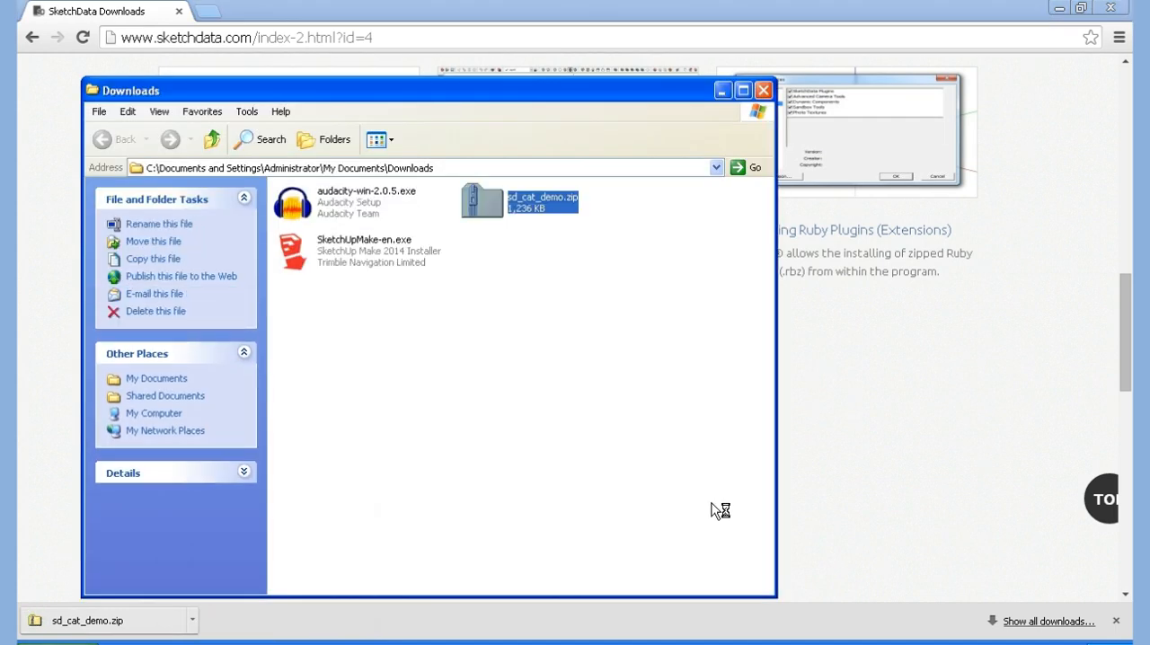
pyautogui.moveTo(529, 205)
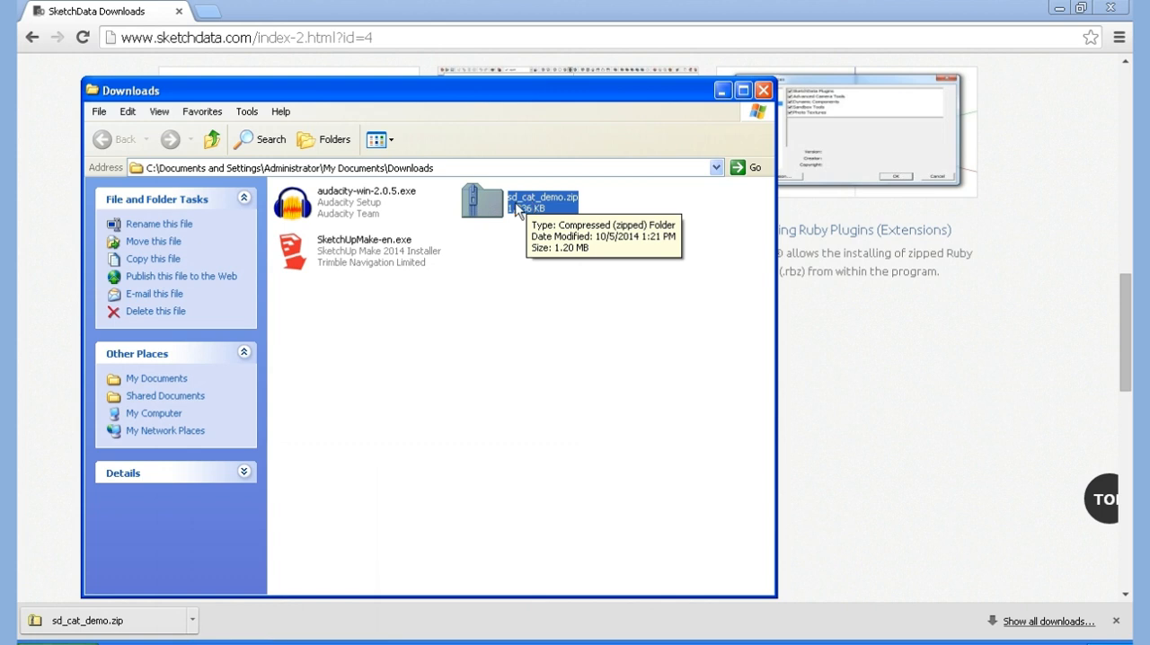
pyautogui.moveTo(363, 178)
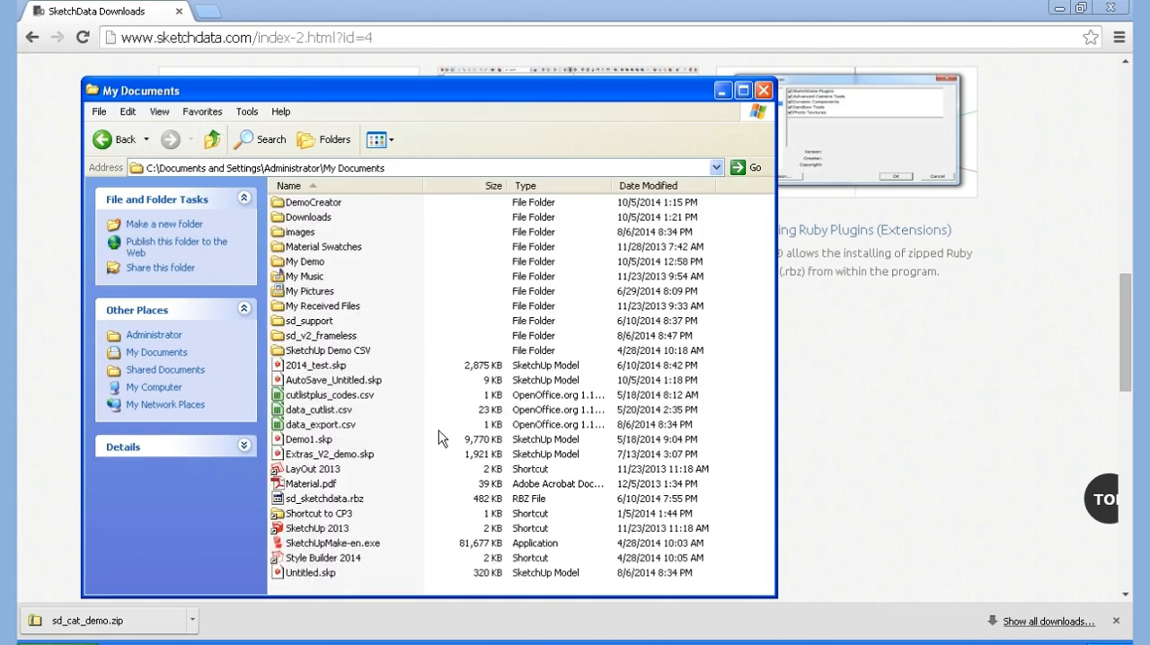
pyautogui.rightClick(442, 437)
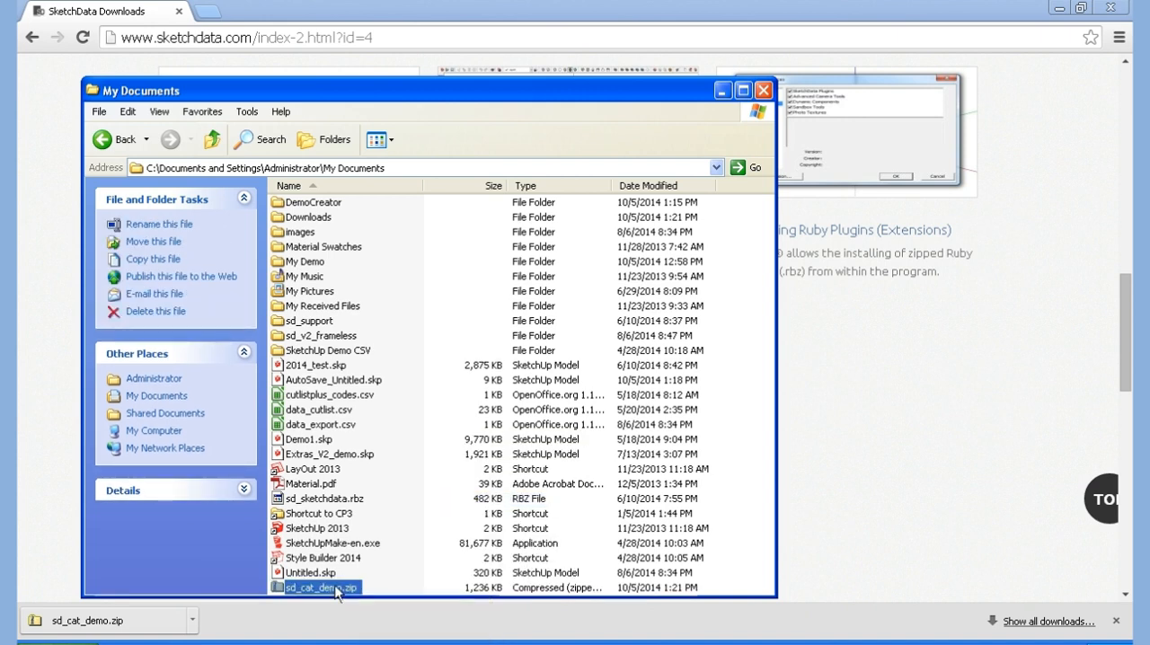
pyautogui.rightClick(323, 599)
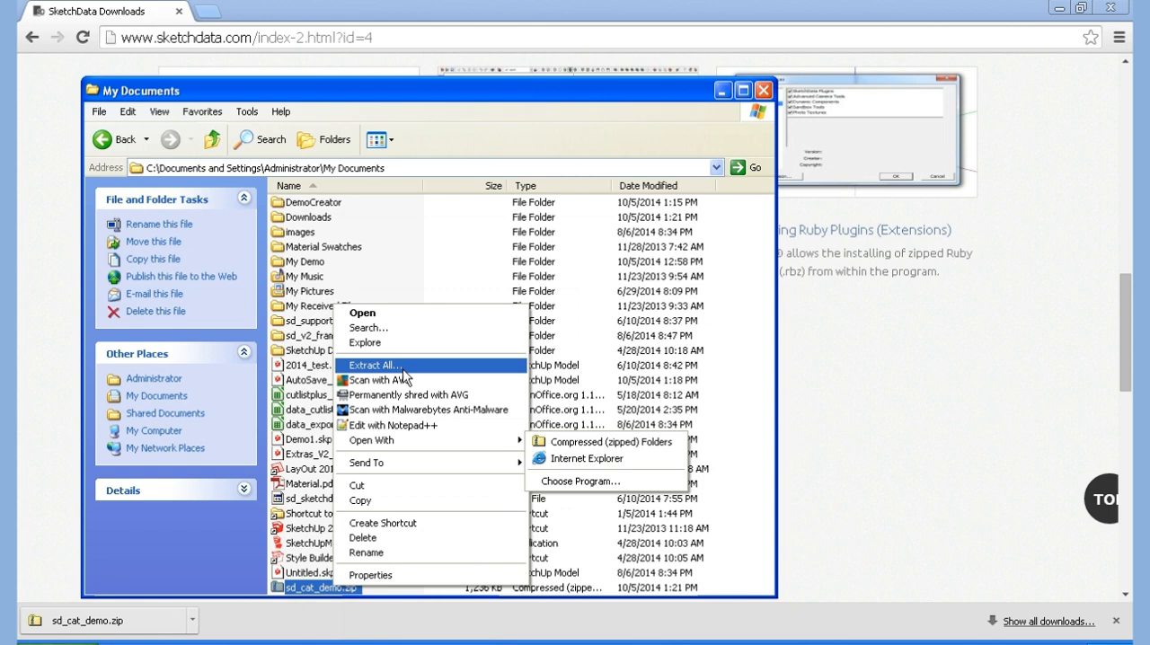
# Extract sd_cat_demo.zip to the default My Documents destination and show the extracted files
pyautogui.click(374, 365)
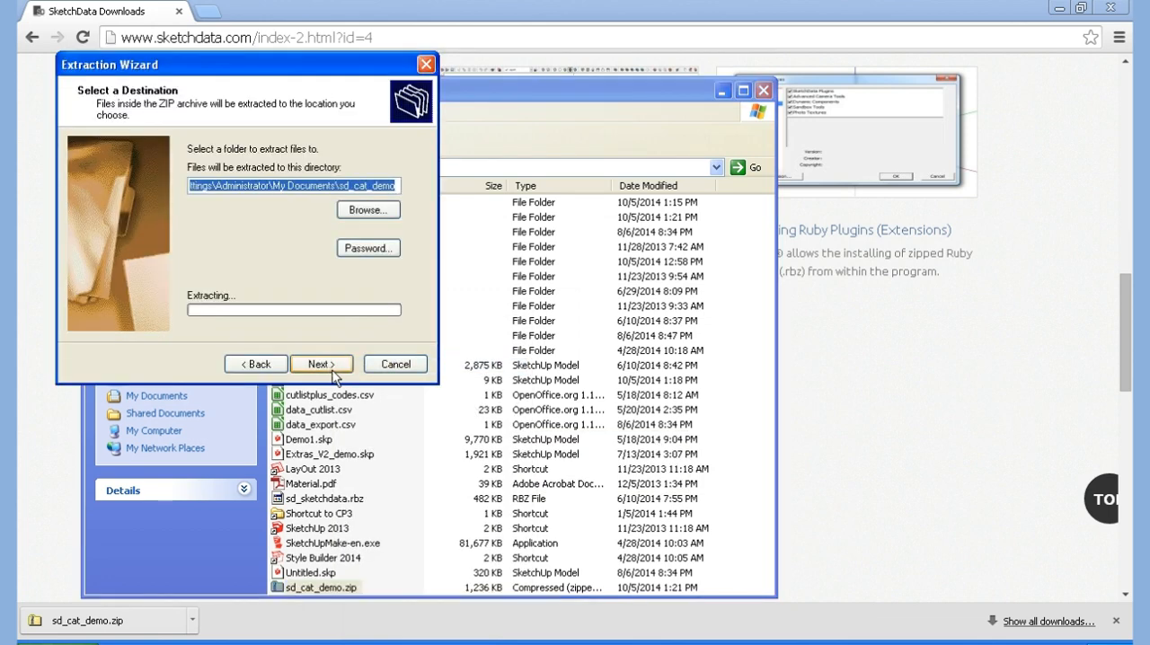
pyautogui.click(320, 363)
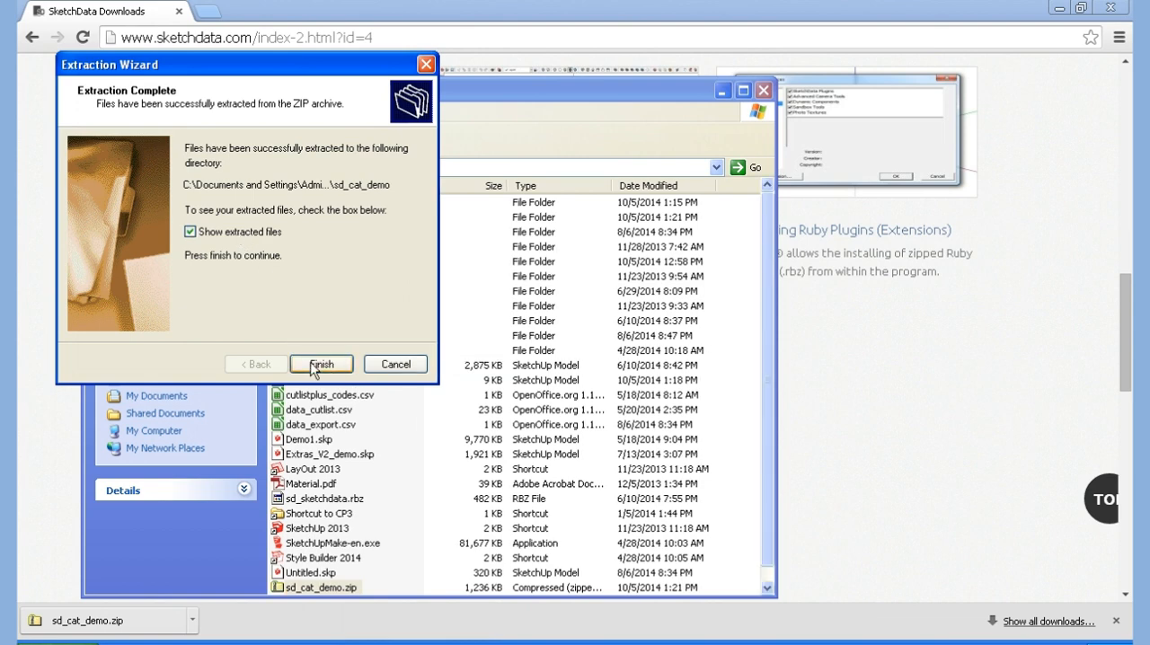
pyautogui.click(322, 363)
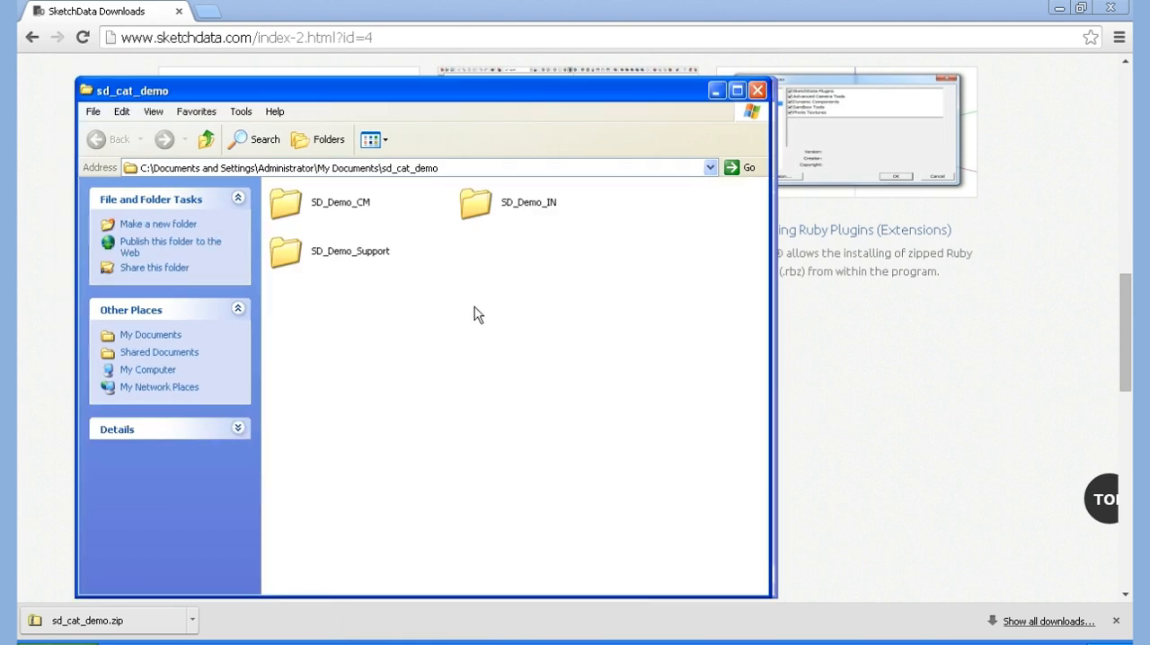
pyautogui.moveTo(386, 205)
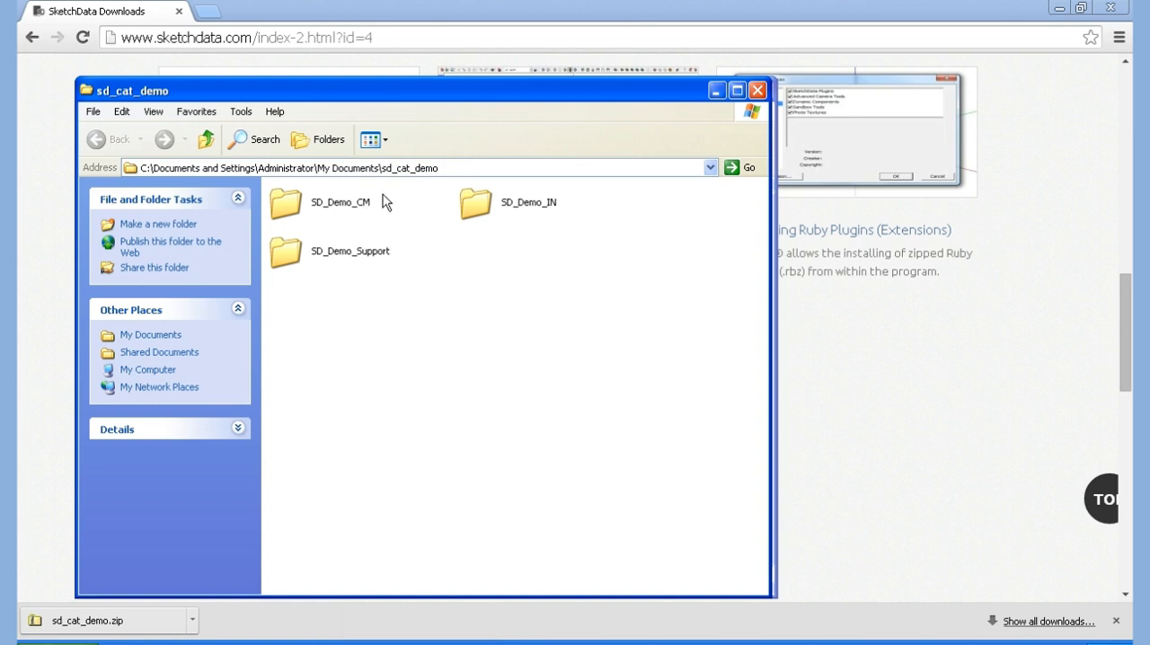
pyautogui.moveTo(420, 208)
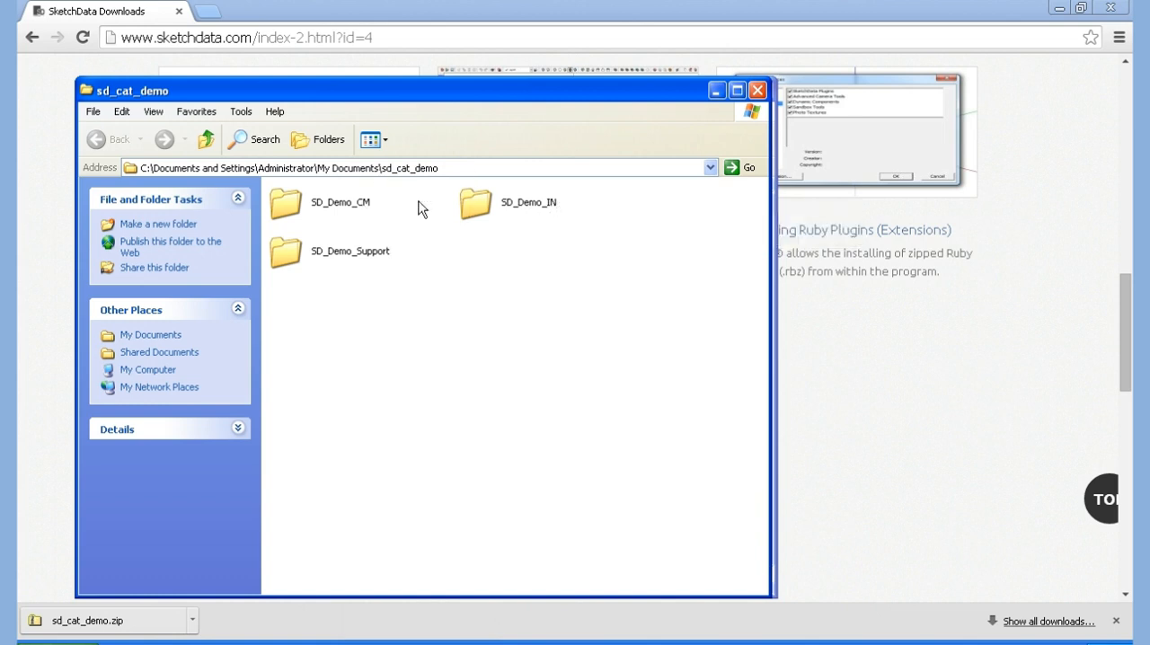
pyautogui.moveTo(499, 219)
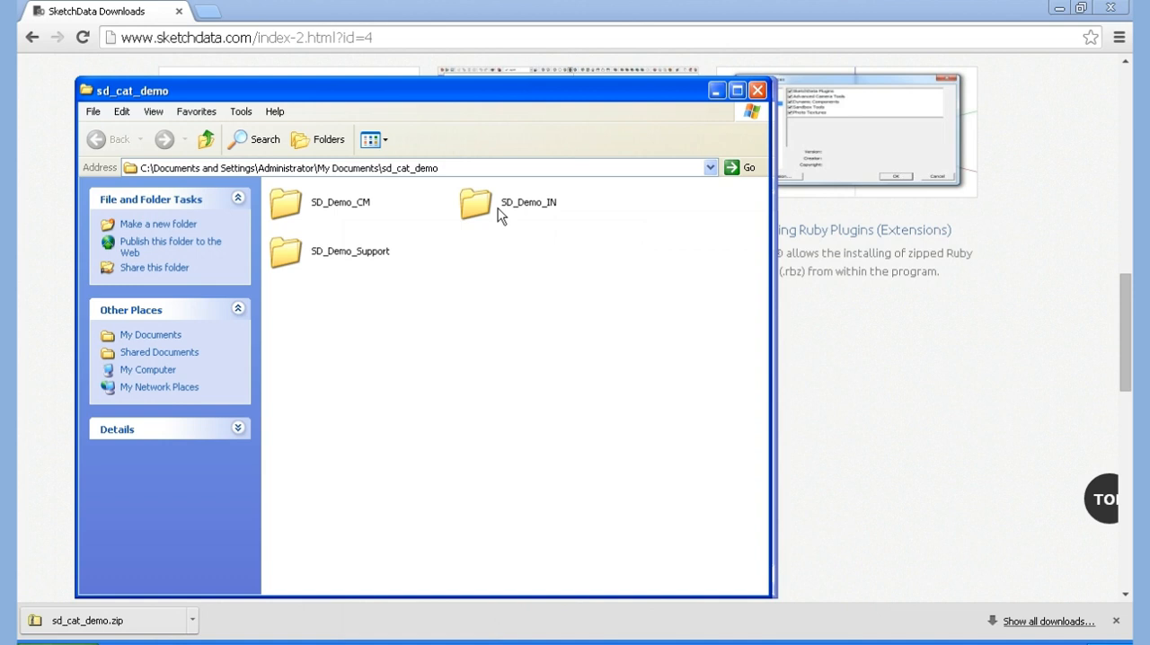
pyautogui.moveTo(502, 218)
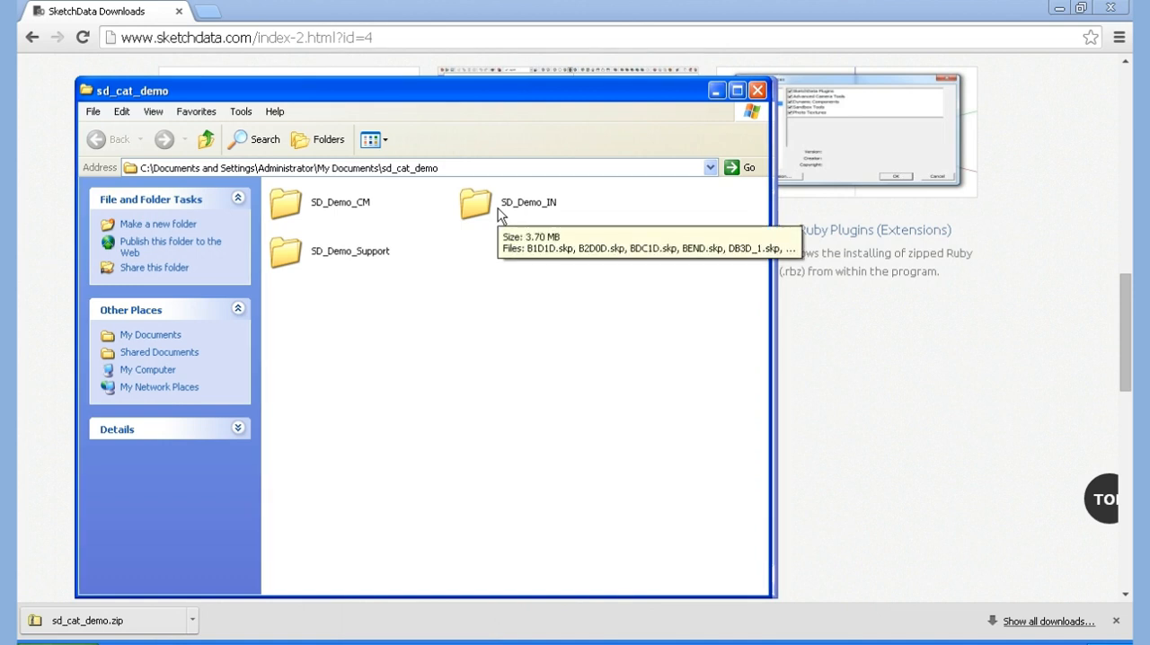
pyautogui.moveTo(752, 164)
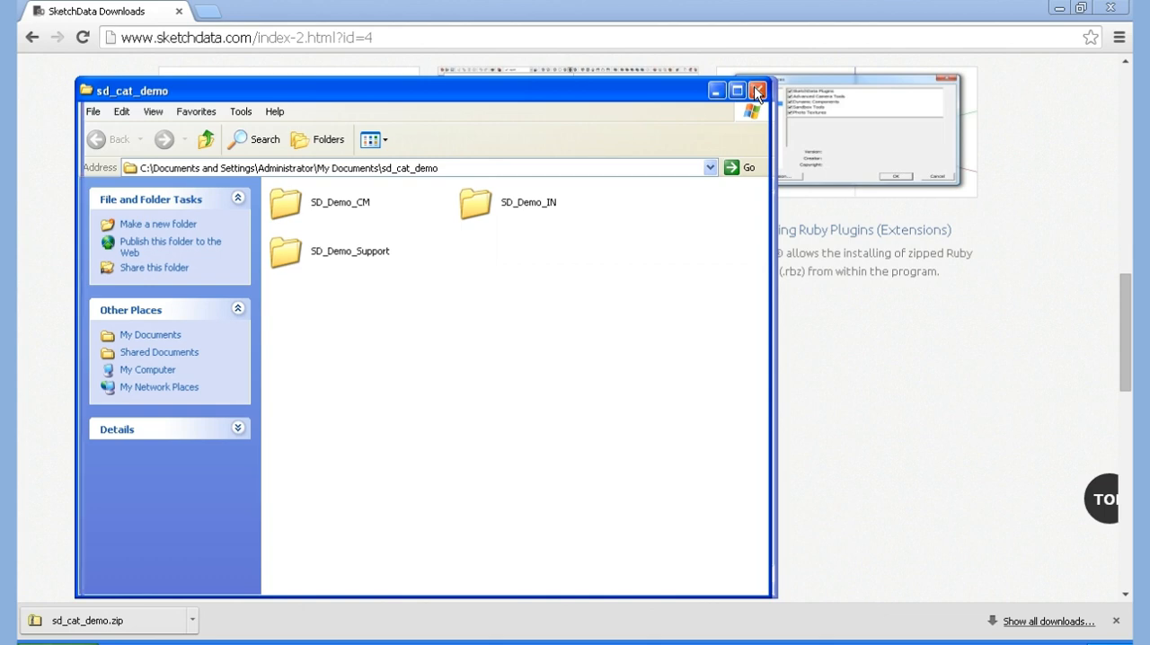
# Close the sd_cat_demo Explorer window to return to SketchUp
pyautogui.click(757, 88)
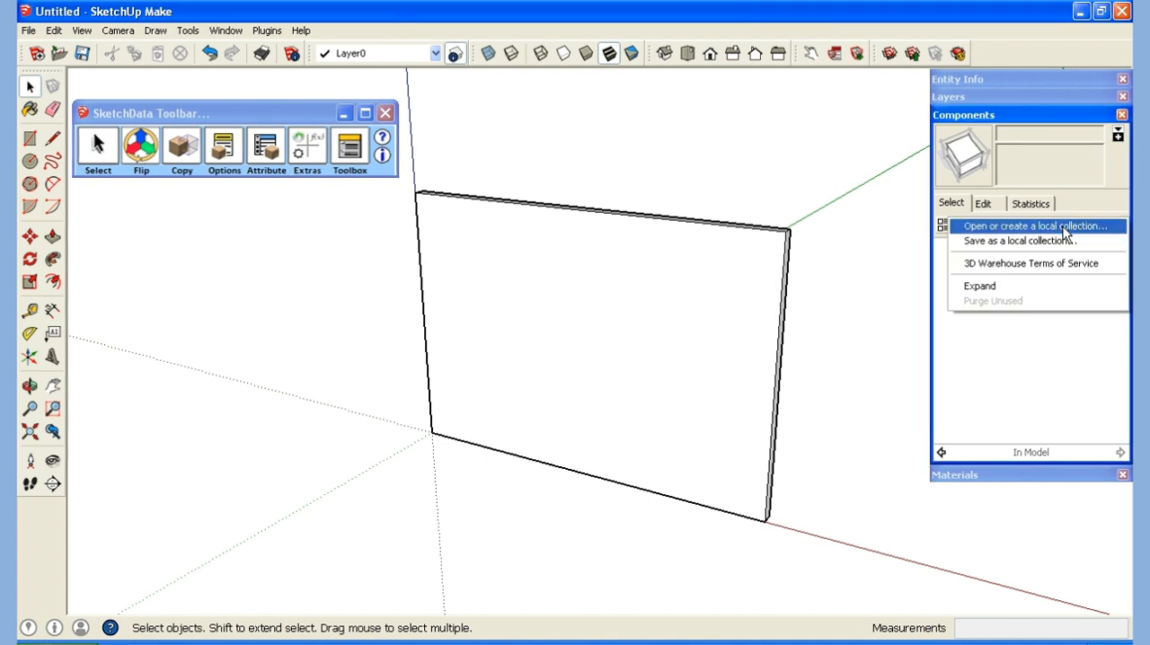
# Choose sd_cat_demo\SD_Demo_IN as a local collection so the base cabinets list in Components
pyautogui.click(1034, 226)
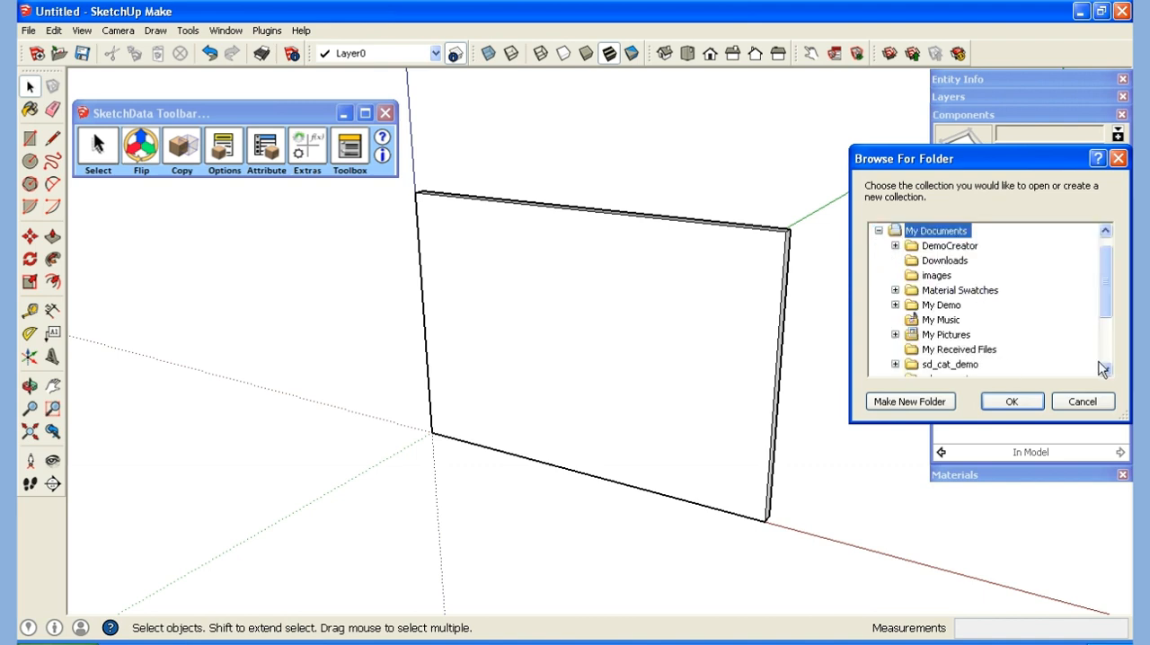
pyautogui.scroll(-3)
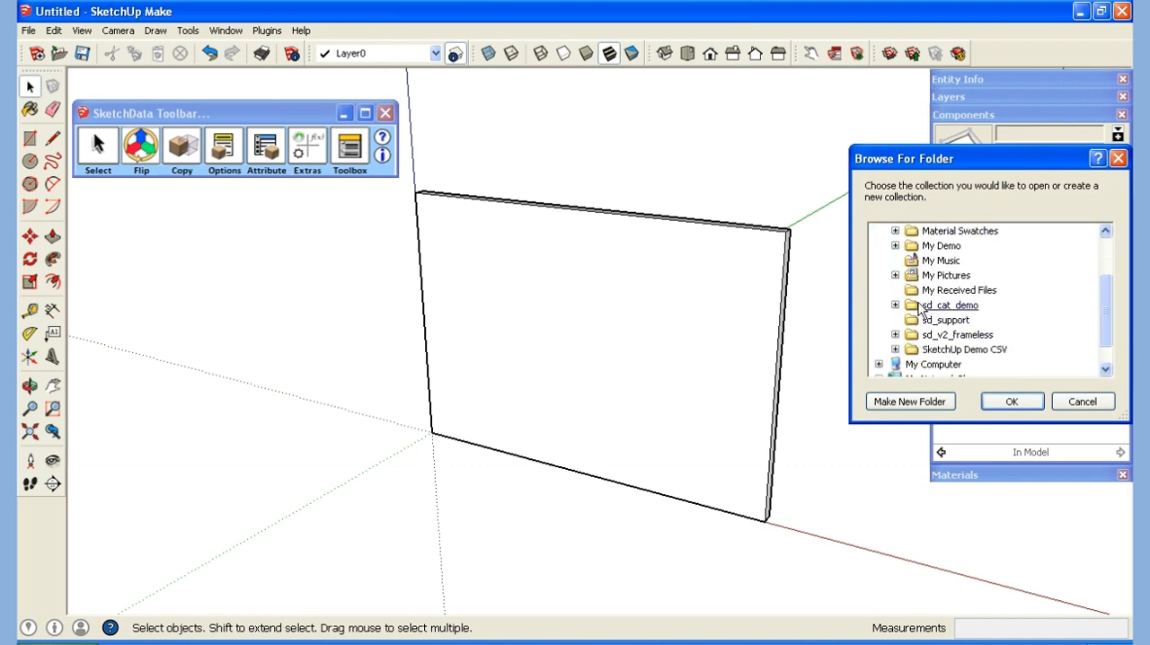
pyautogui.click(895, 305)
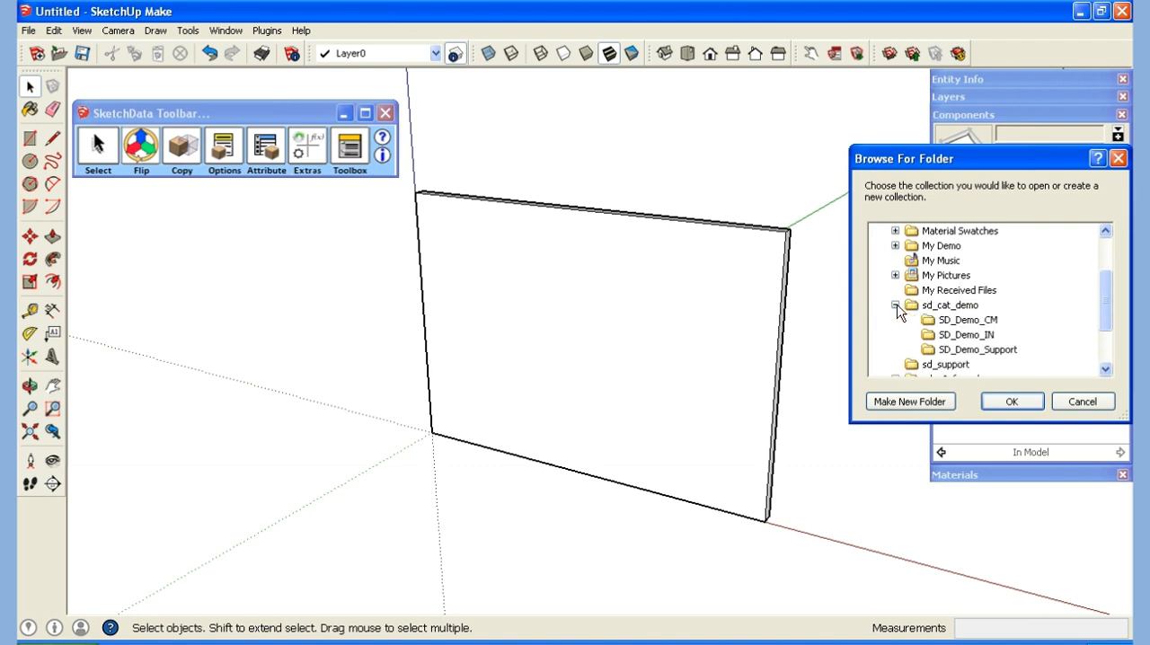
pyautogui.click(967, 334)
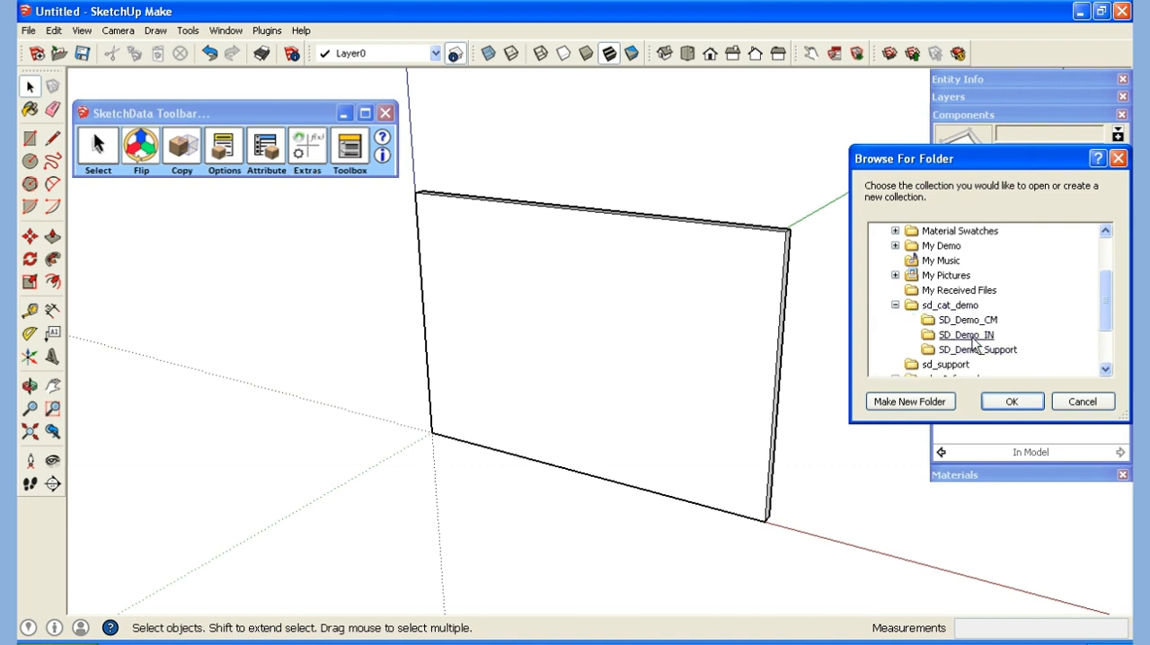
pyautogui.click(963, 334)
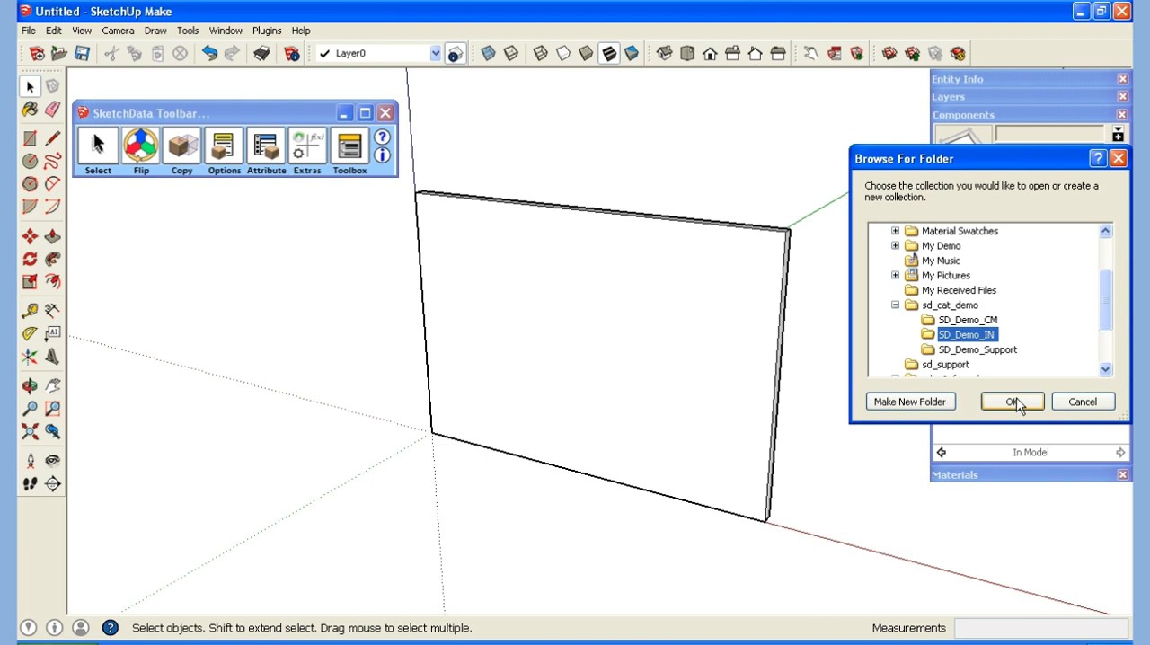
pyautogui.click(1017, 401)
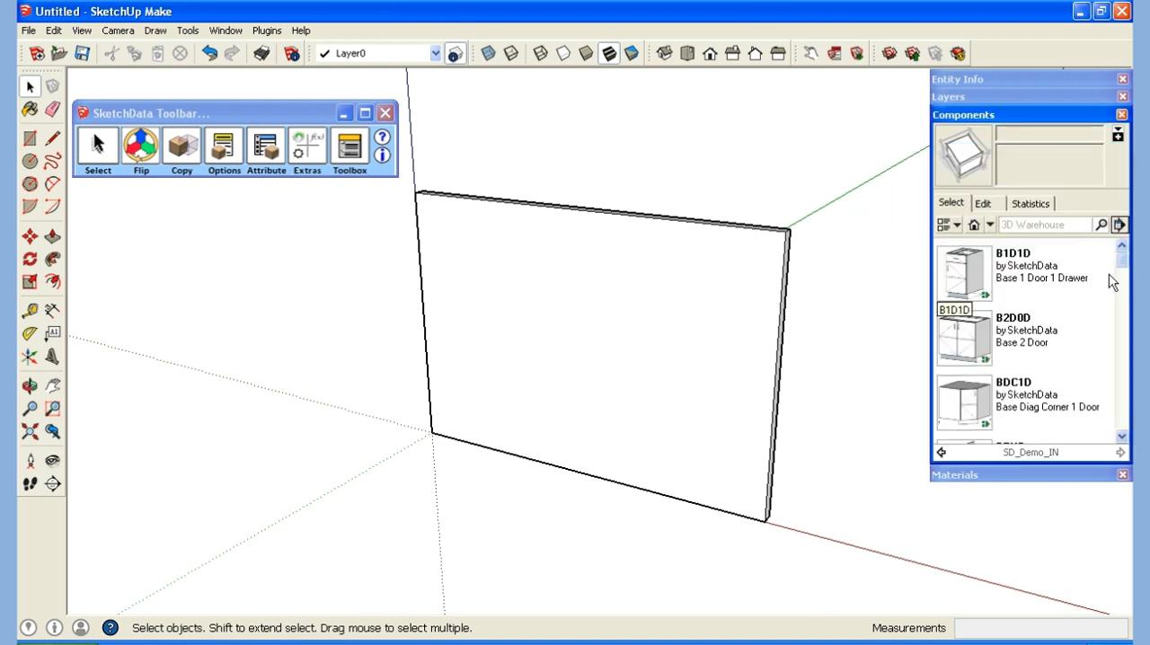
# Add the open SD_Demo_IN collection to the Components favorites
pyautogui.scroll(-3)
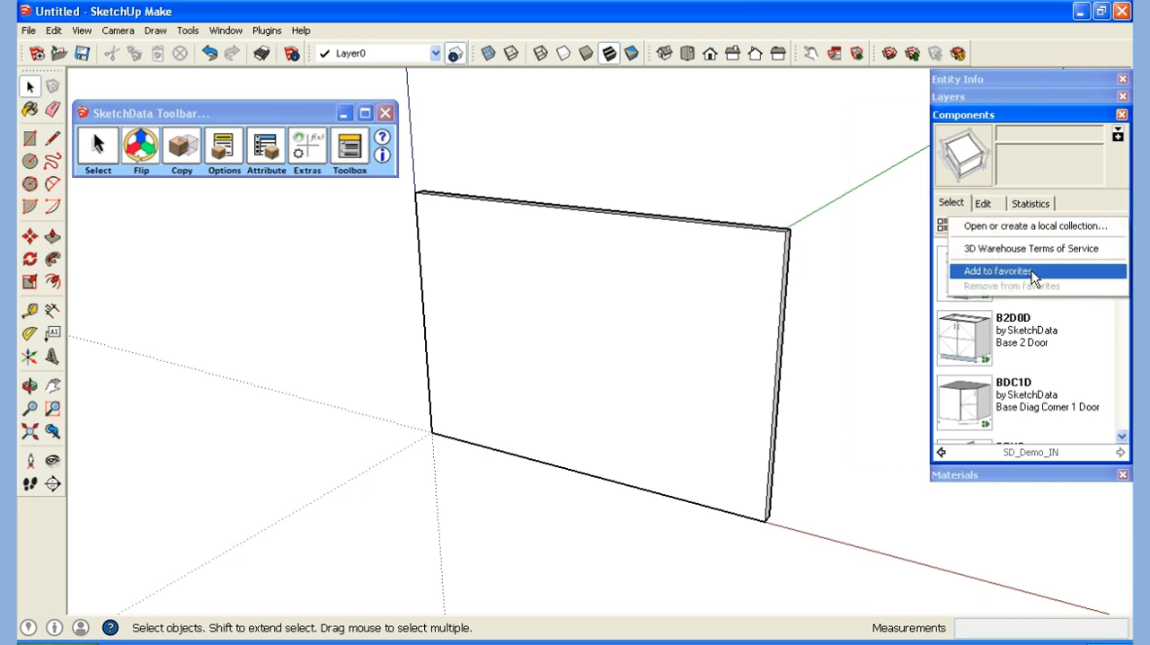
pyautogui.click(990, 225)
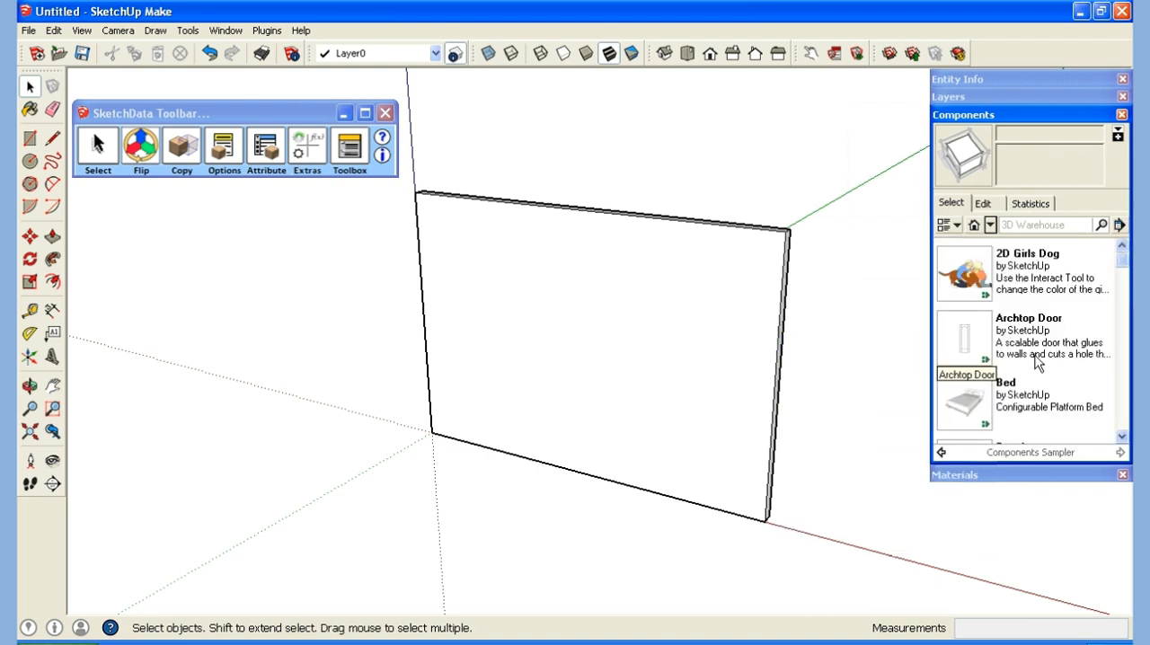
pyautogui.moveTo(996, 232)
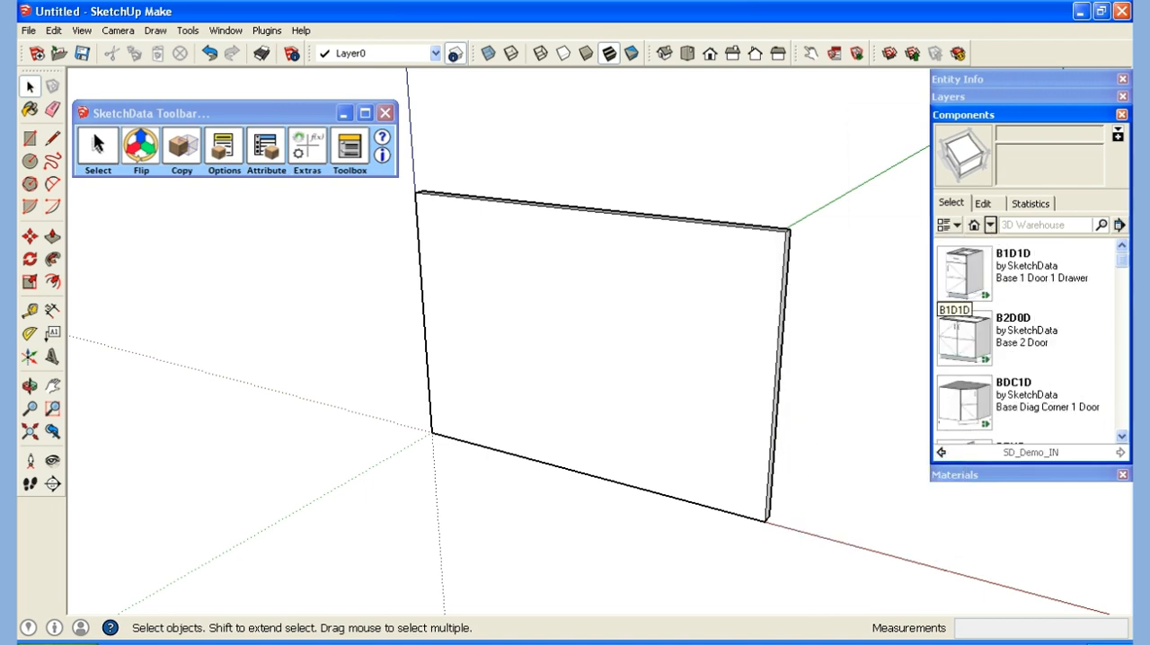
# Insert the B2D0D Base 2 Door cabinet beside the panel and check SD_Demo_IN under Favorites
pyautogui.click(962, 338)
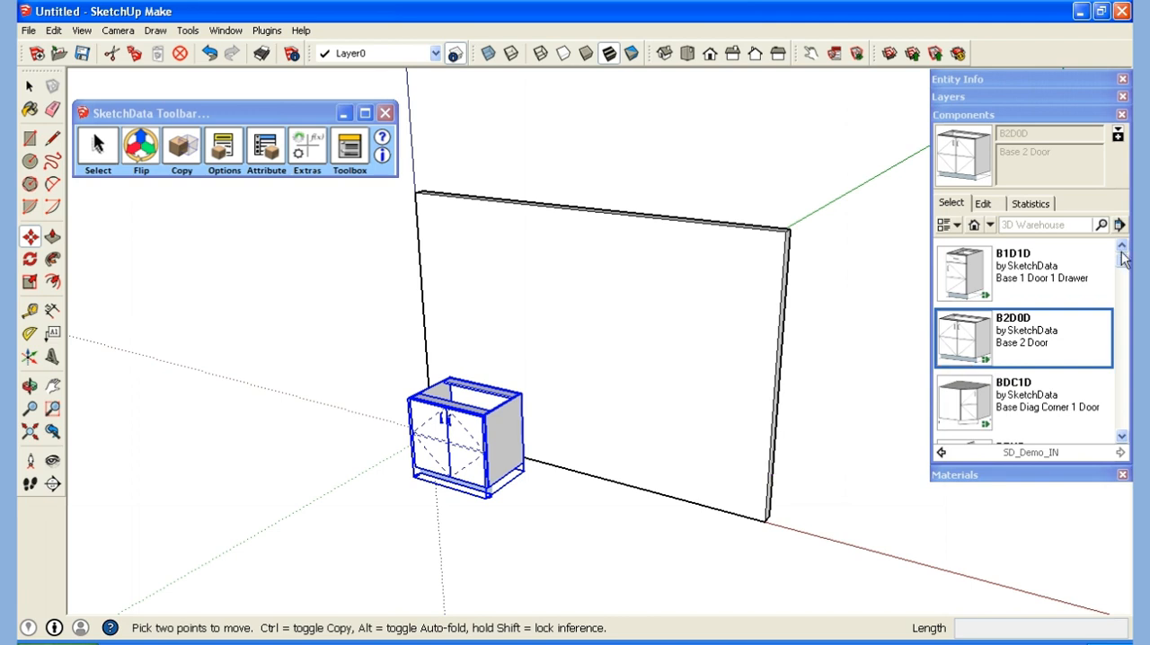
pyautogui.click(985, 225)
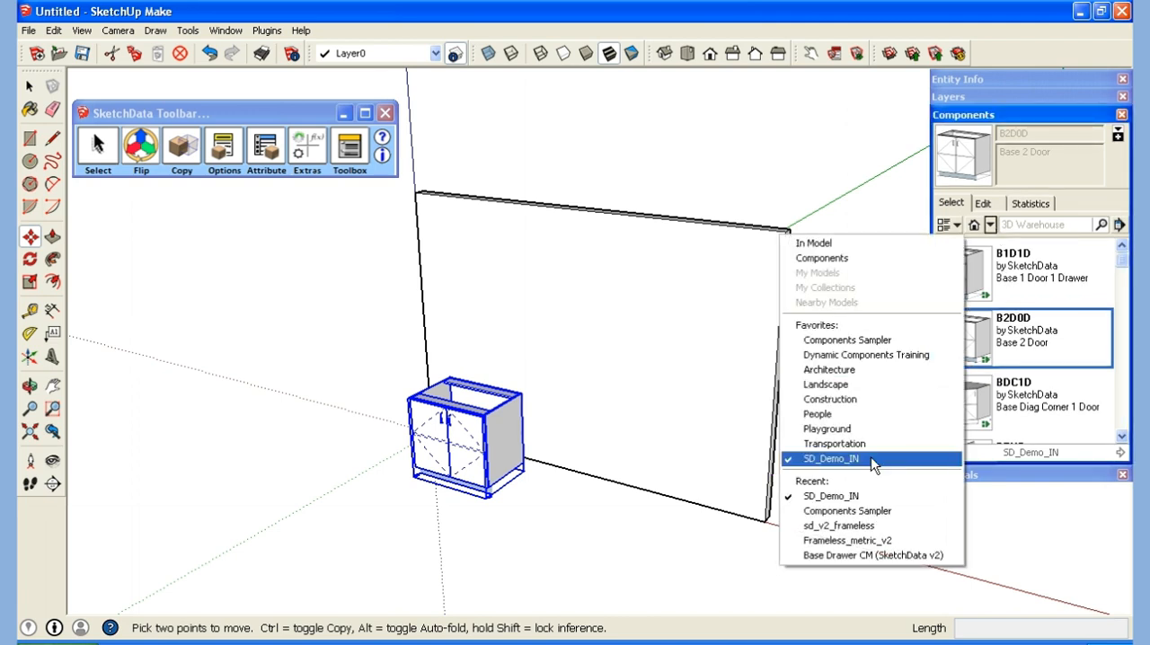